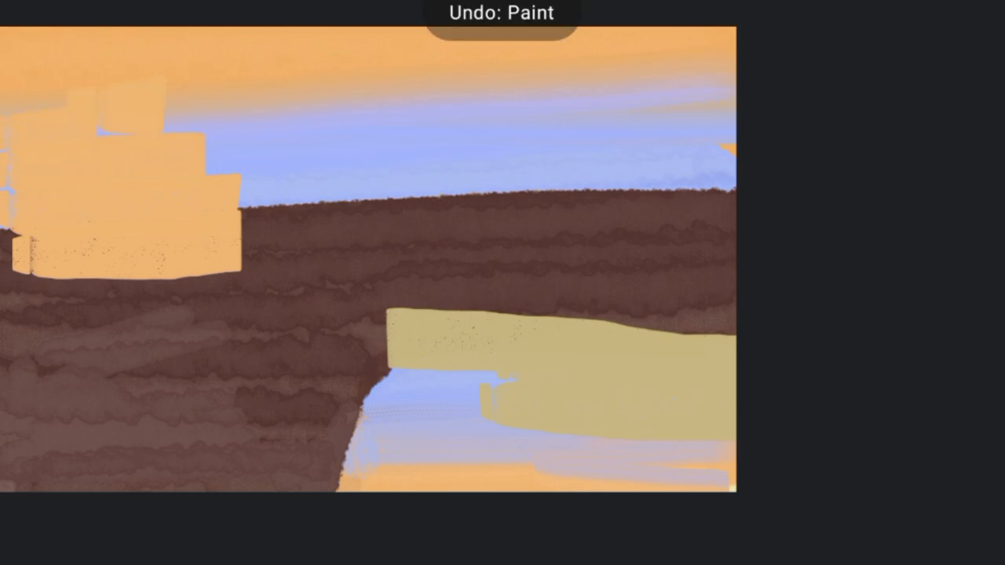
Step: Lay dark red strokes over the brown ground, undoing the stray one, then add a muted purple sky stroke
{"action": "left_click", "coordinate": [546, 254]}
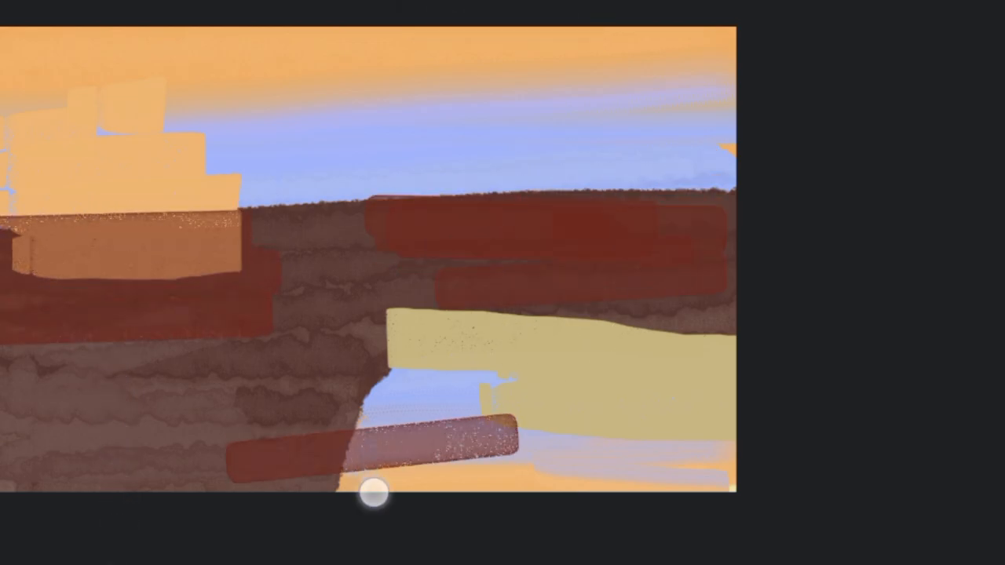
{"action": "key", "text": "ctrl+z"}
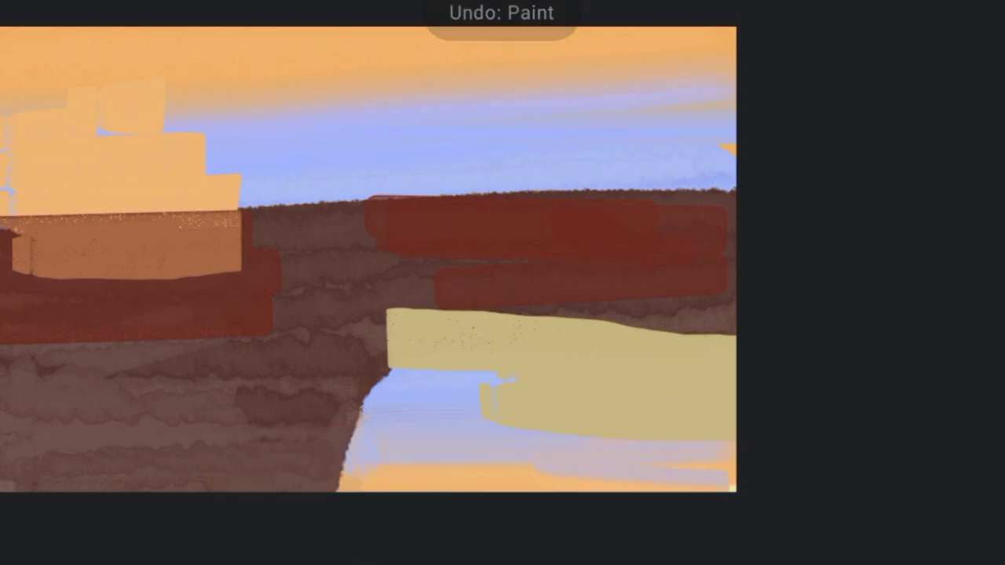
{"action": "left_click", "coordinate": [685, 137]}
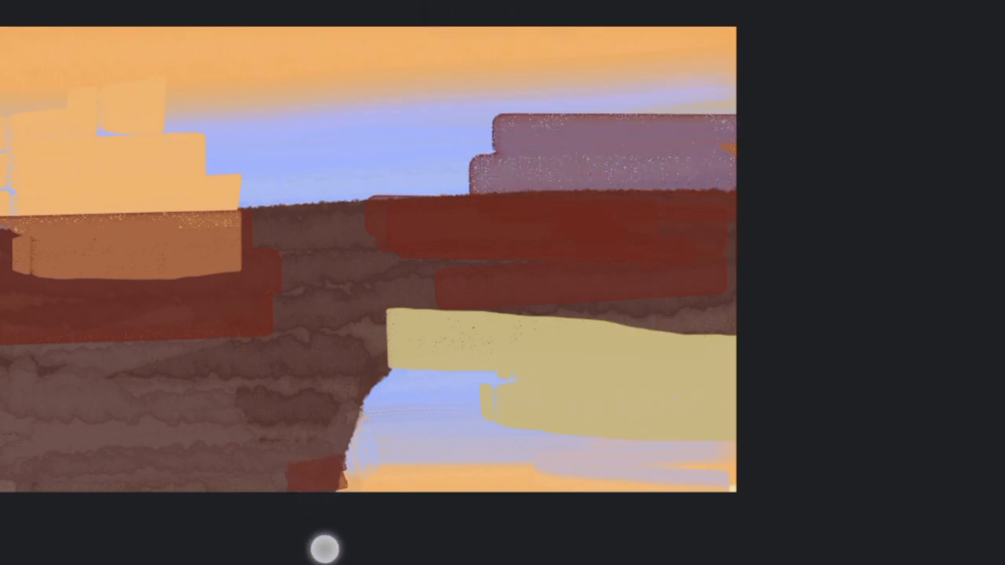
{"action": "key", "text": "ctrl+z"}
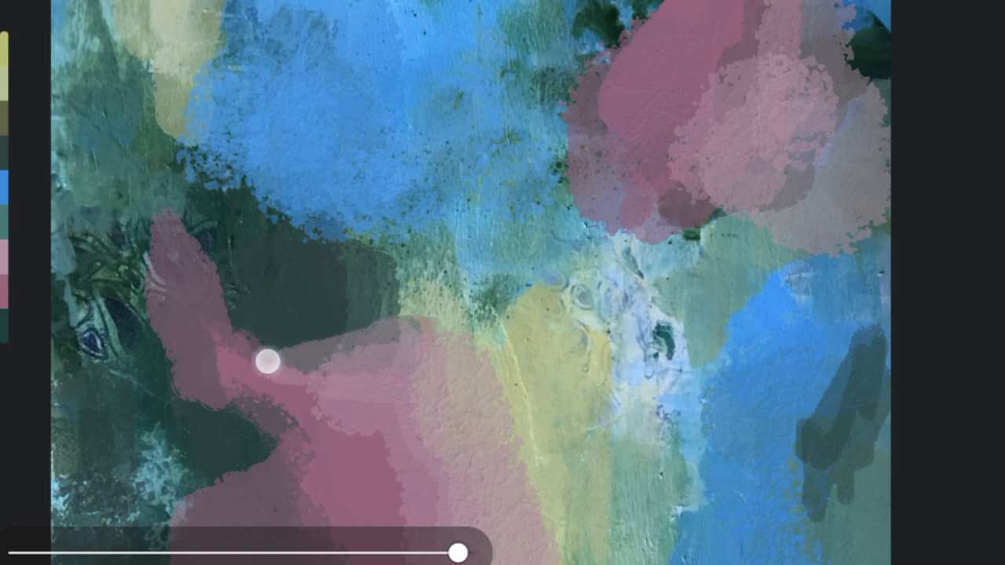
Step: Brush pale yellow strokes across the canvas and extend the left pink shape
{"action": "left_click_drag", "start_coordinate": [267, 360], "coordinate": [333, 359]}
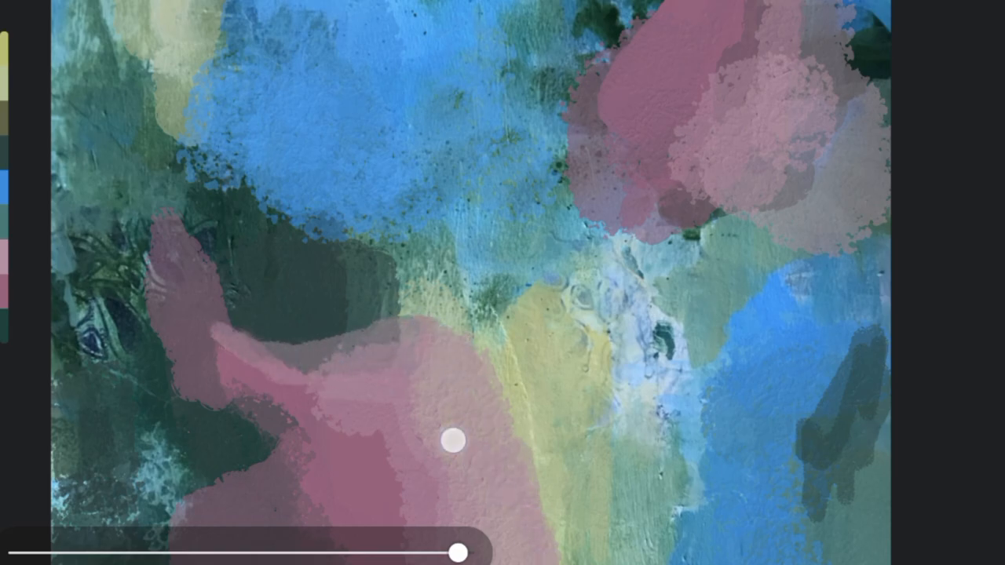
{"action": "left_click_drag", "start_coordinate": [459, 556], "coordinate": [473, 552]}
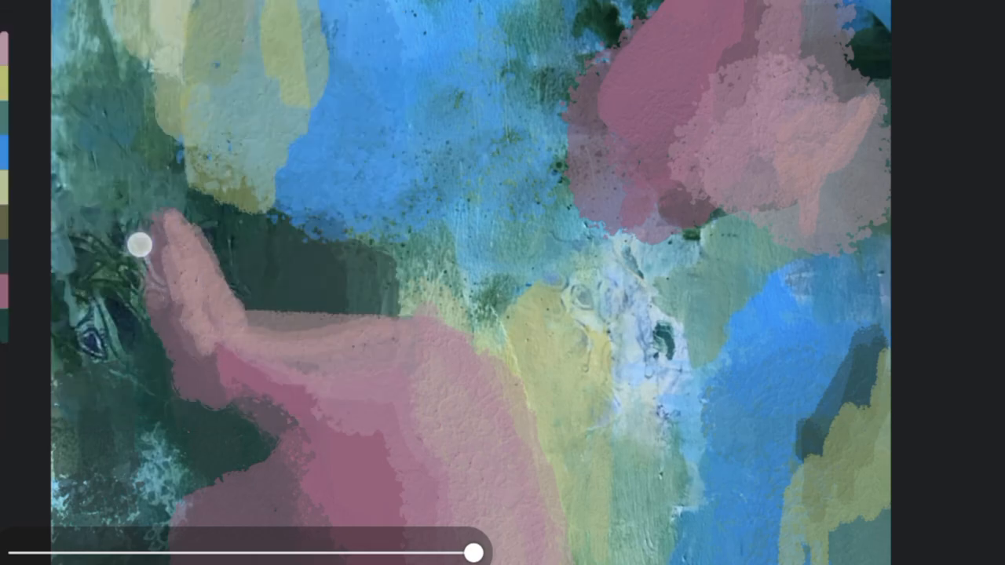
{"action": "mouse_move", "coordinate": [729, 174]}
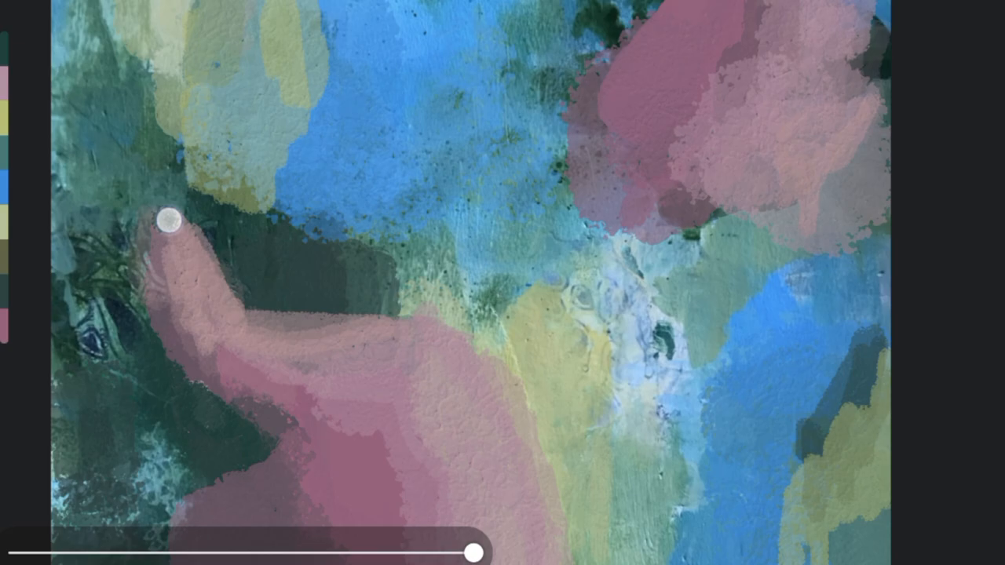
{"action": "mouse_move", "coordinate": [863, 97]}
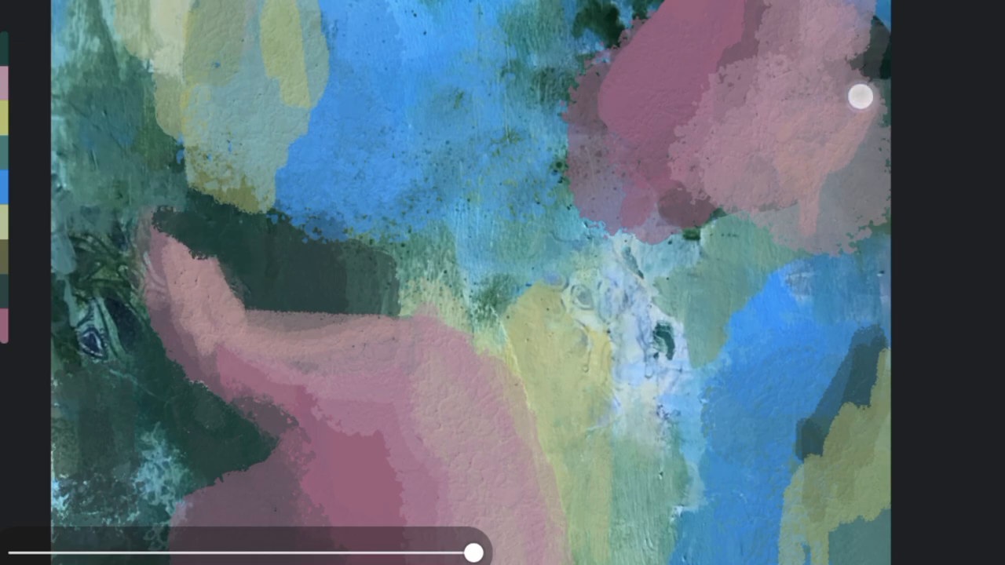